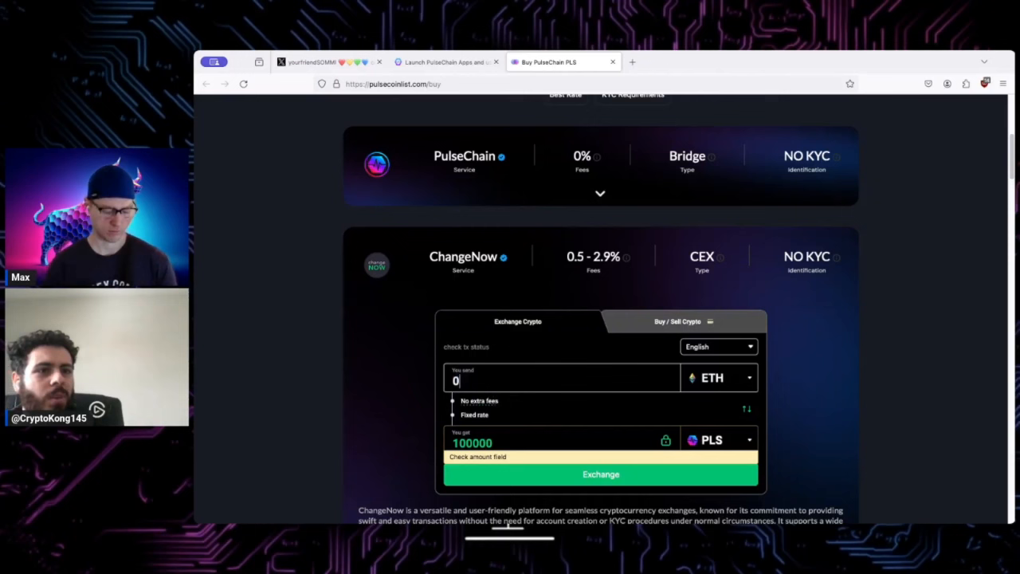
- Switch the send currency to BNB, enter 10, and flip the swap direction twice
text(0.33)
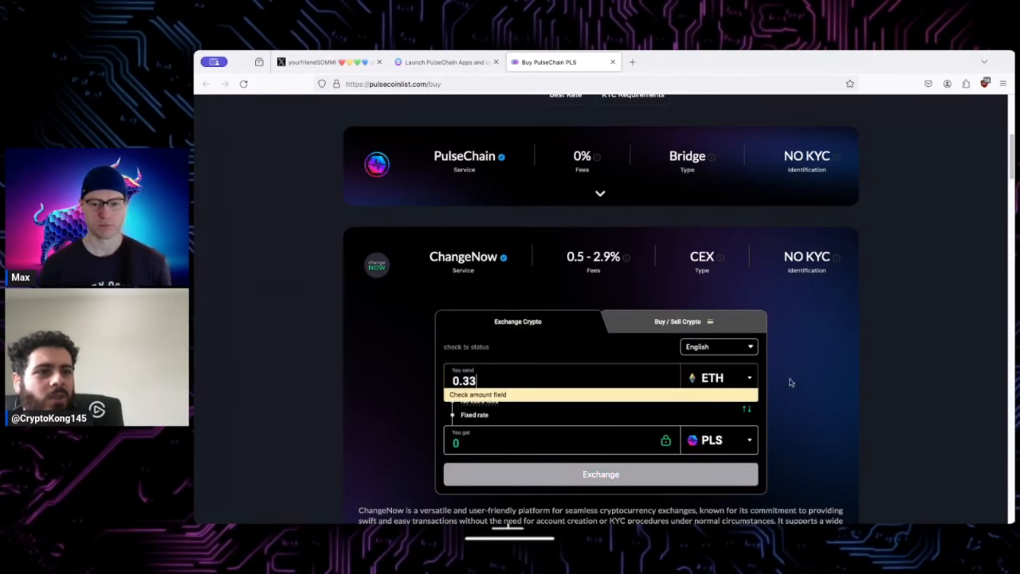
click(717, 377)
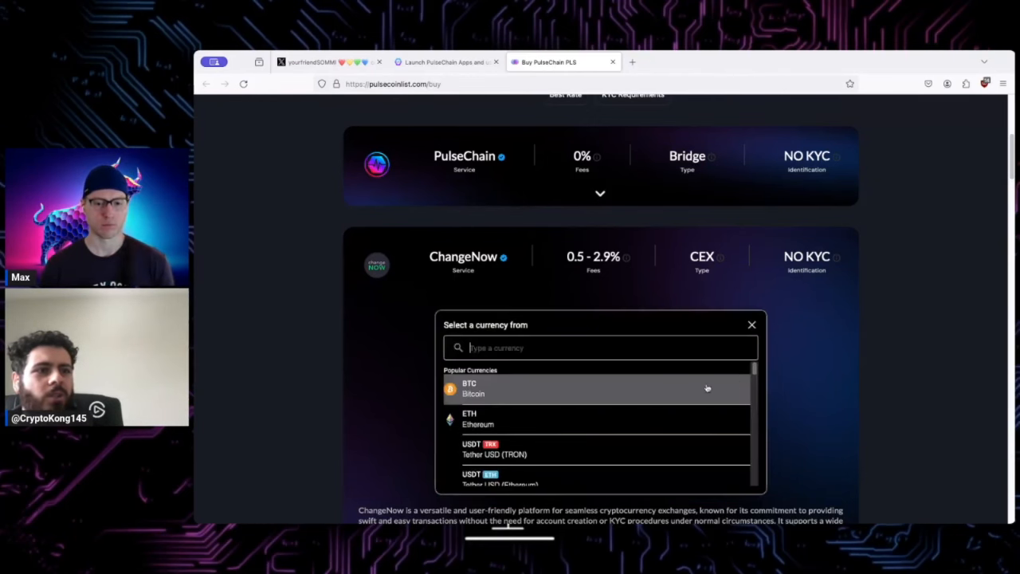
scroll(down, 3)
text(1)
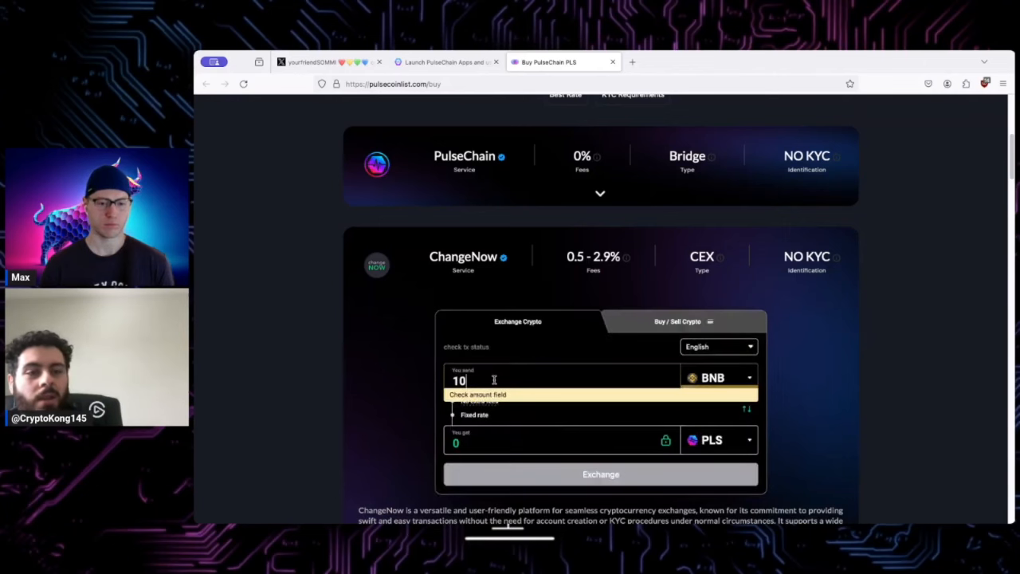
text(0)
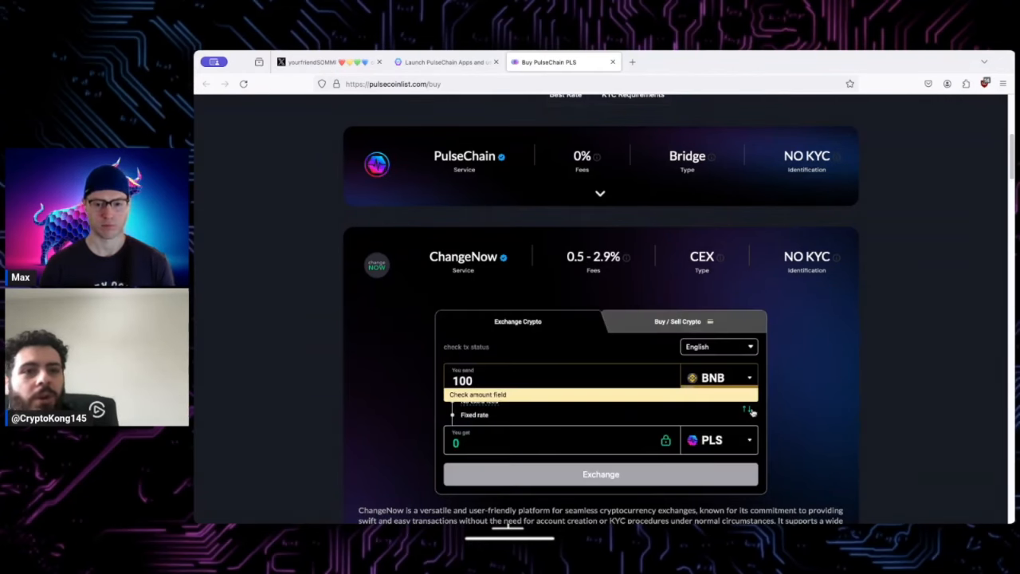
click(746, 410)
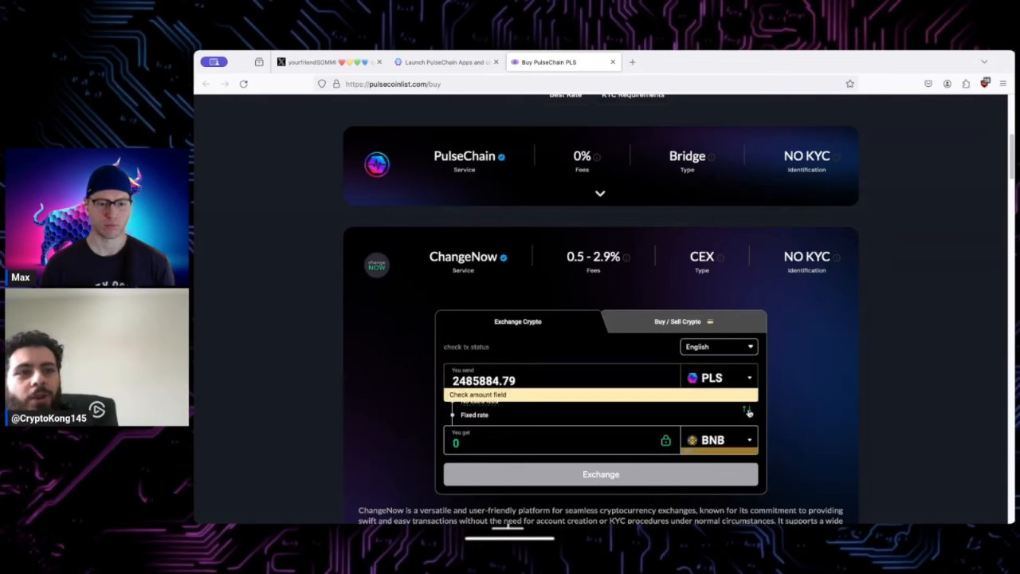
click(748, 409)
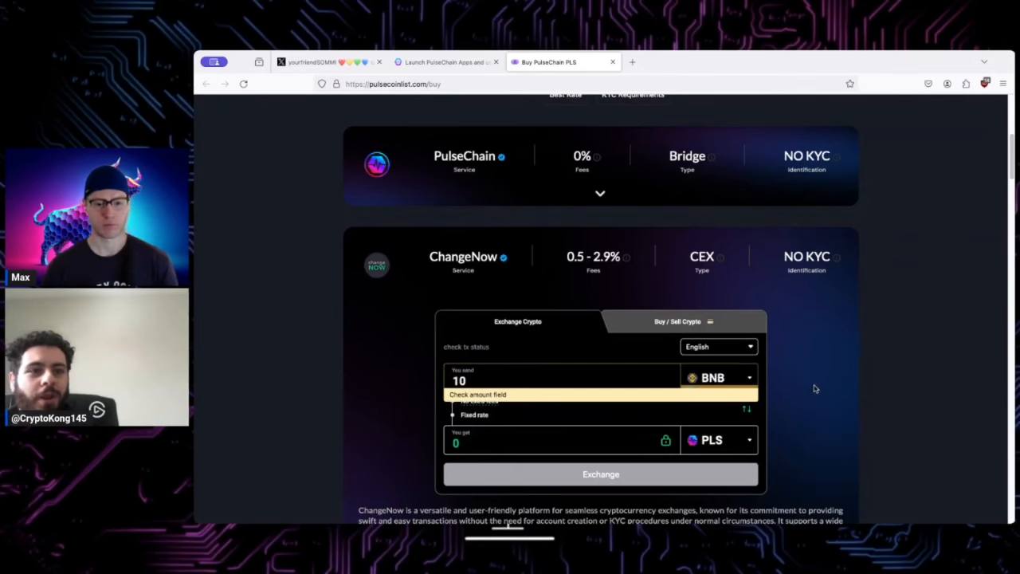
mouse_move(811, 339)
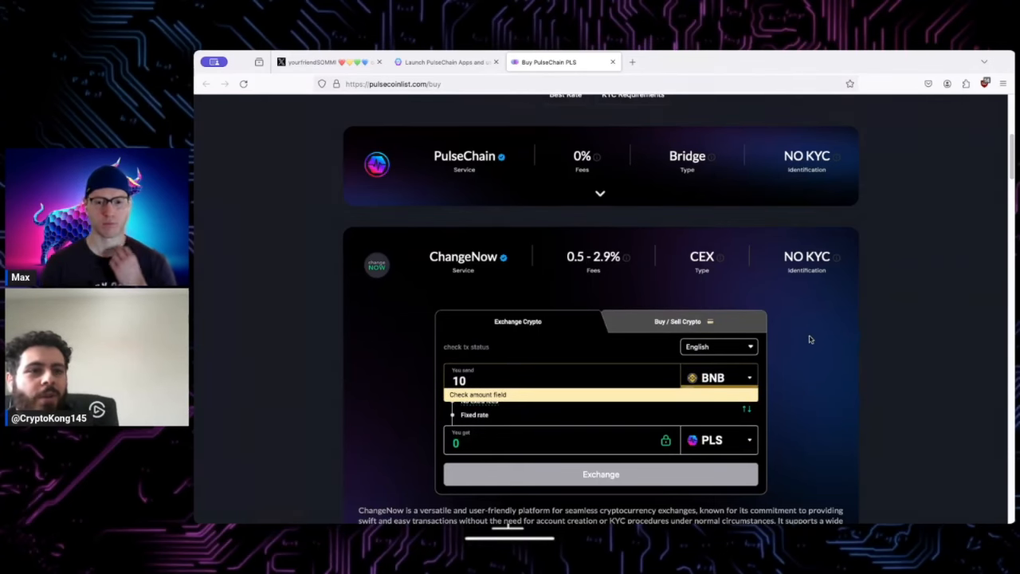
- Scroll down the ChangeNow buy page
scroll(down, 3)
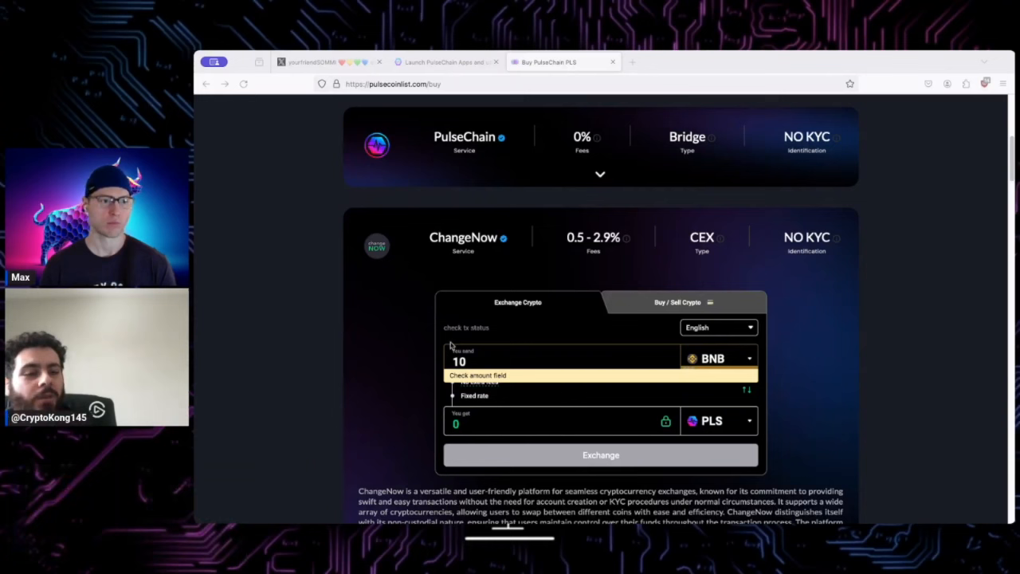
mouse_move(271, 107)
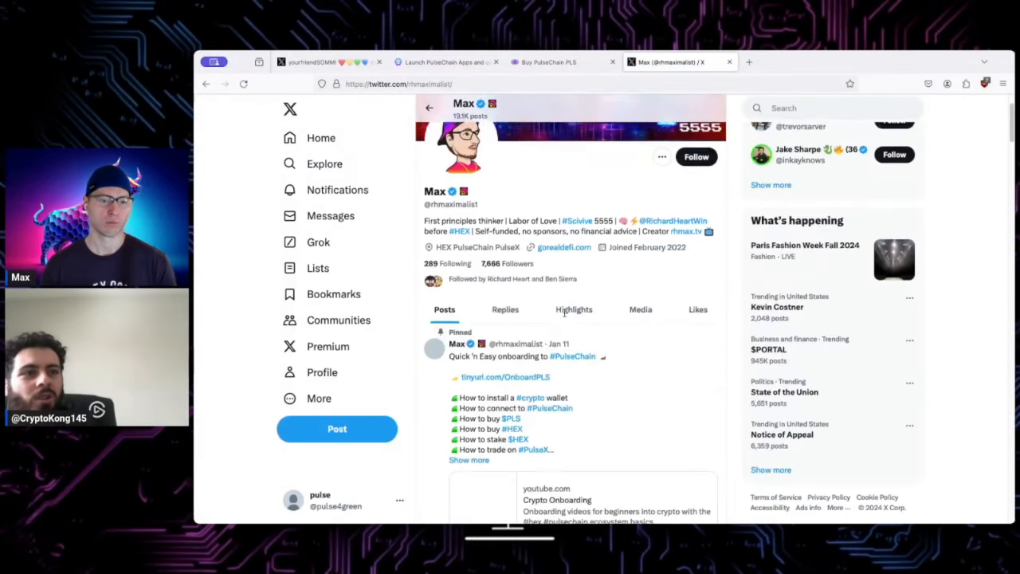
- Scroll through Max's X profile, past the pinned onboarding post and reposts
scroll(down, 3)
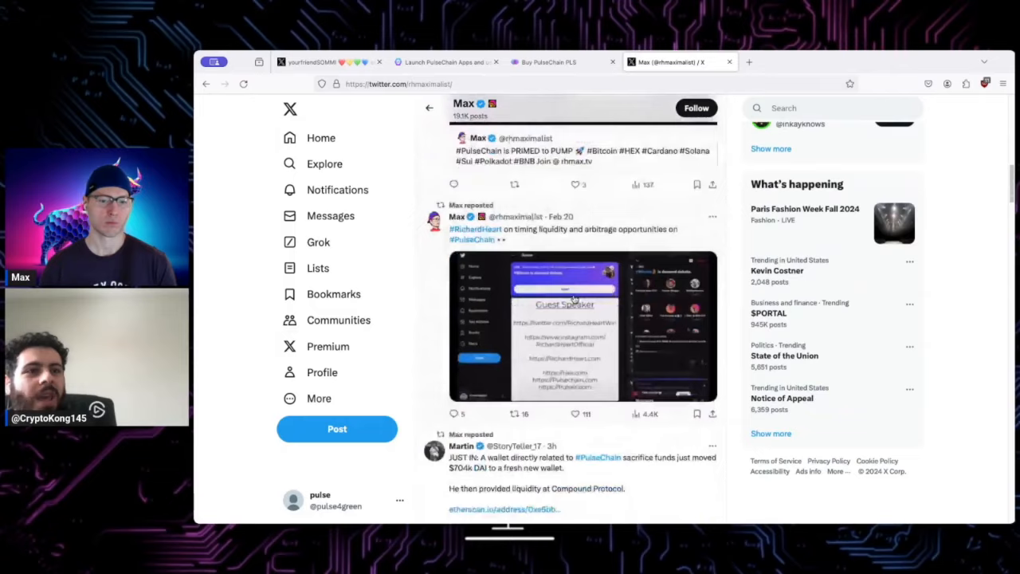
scroll(down, 3)
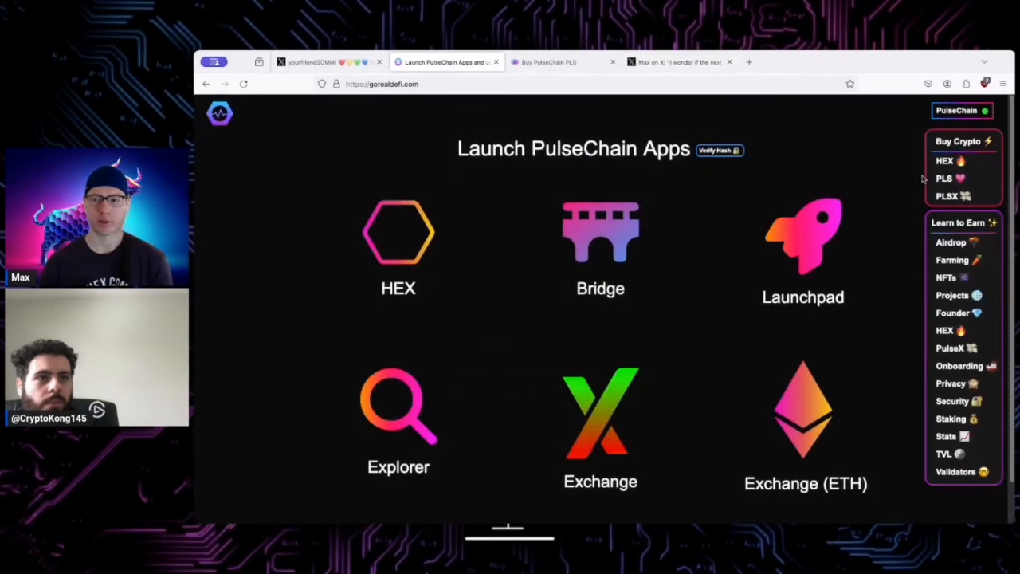
- Open the Bridge tile to reach the Ethereum-to-PulseChain transfer form
click(601, 231)
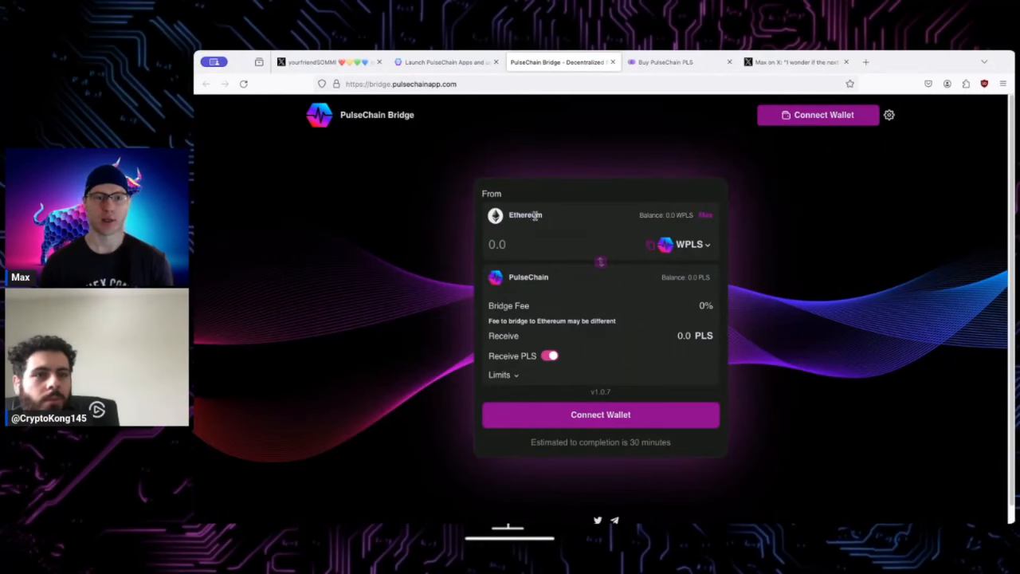
click(794, 61)
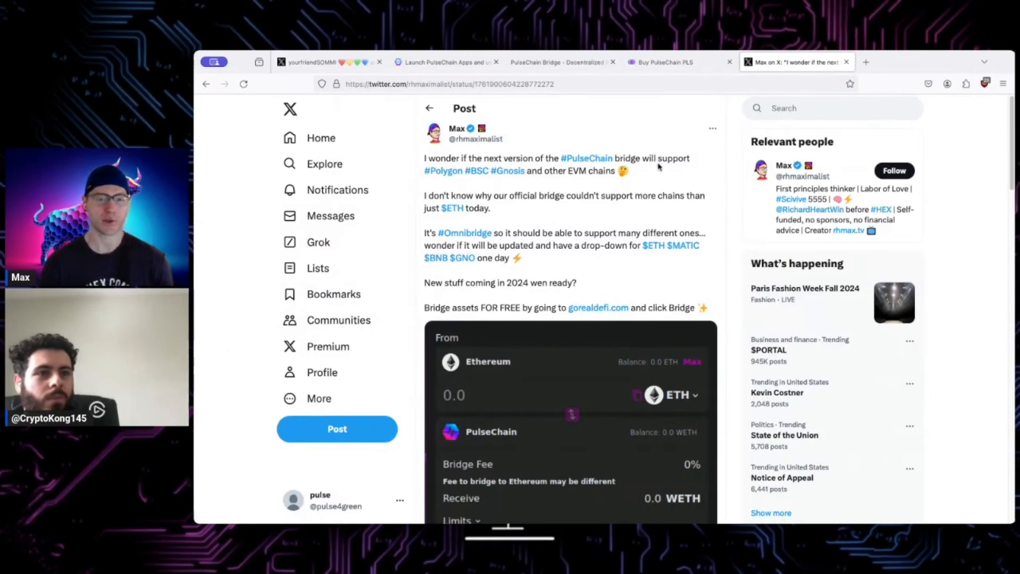
click(442, 61)
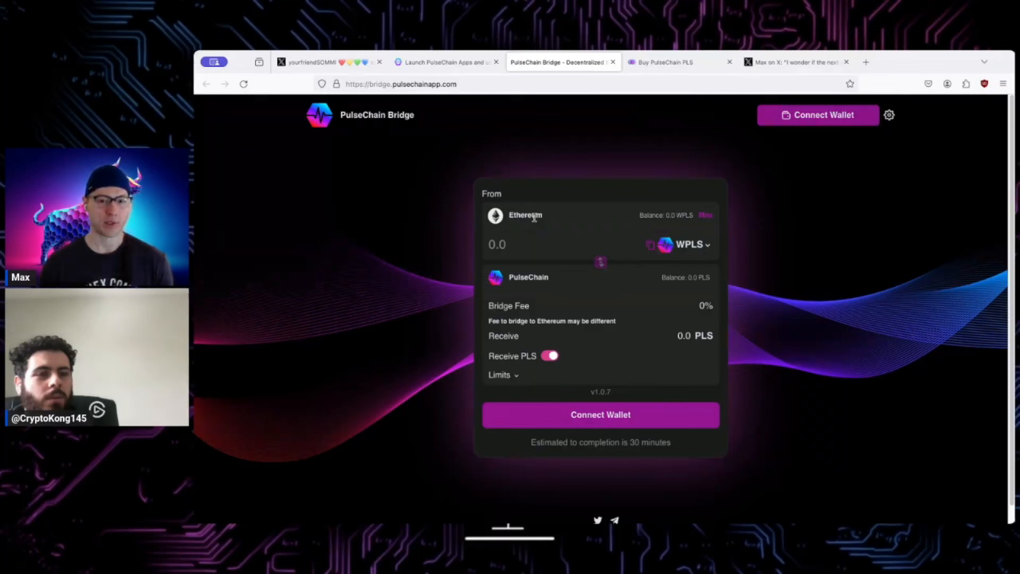
mouse_move(569, 217)
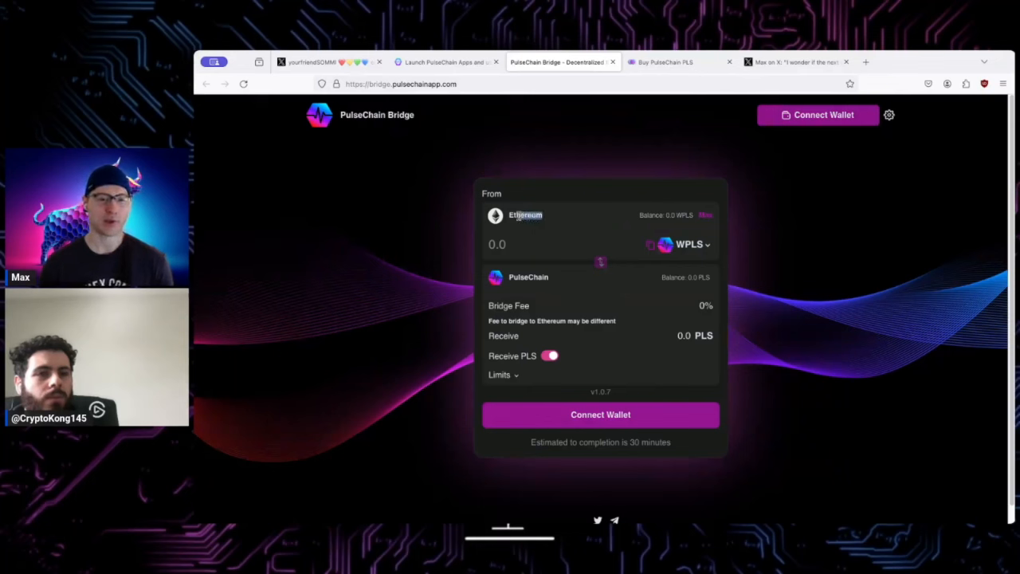
mouse_move(553, 217)
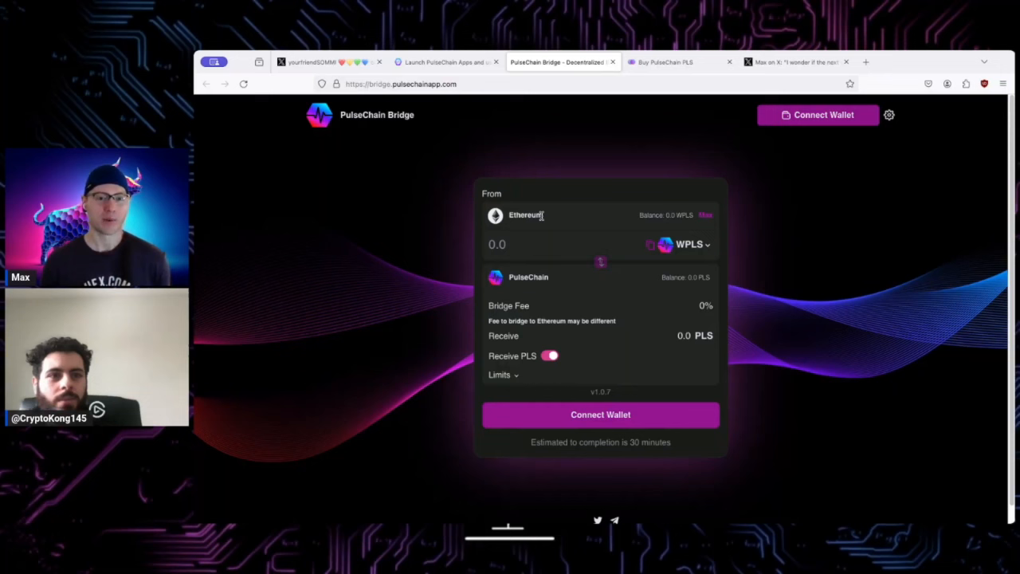
mouse_move(564, 217)
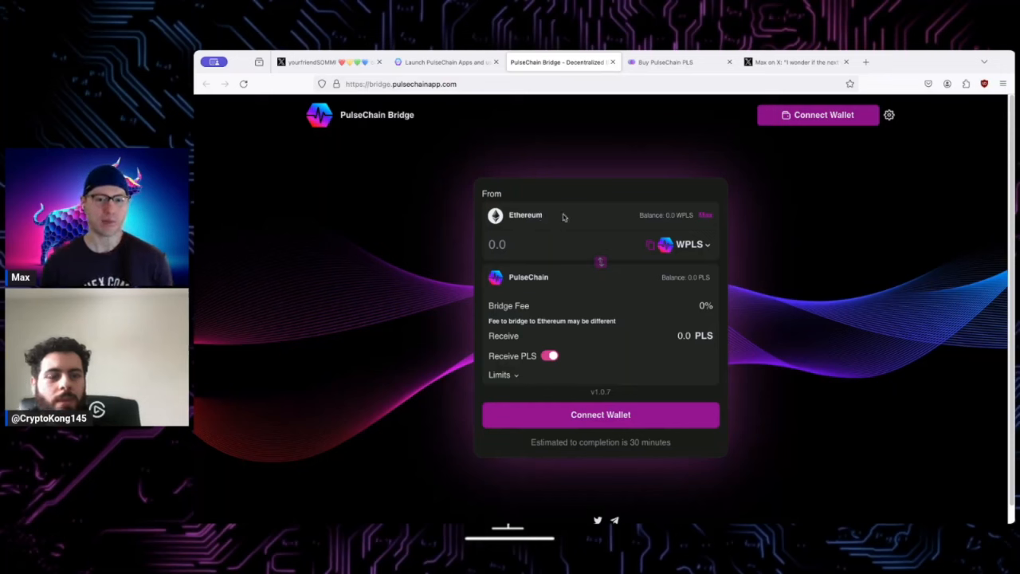
mouse_move(764, 204)
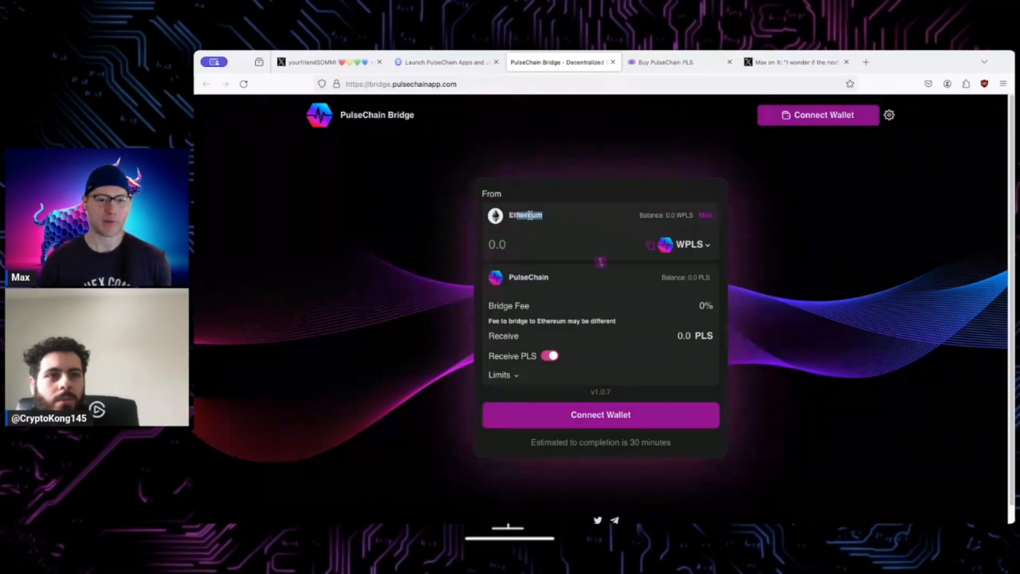
mouse_move(558, 227)
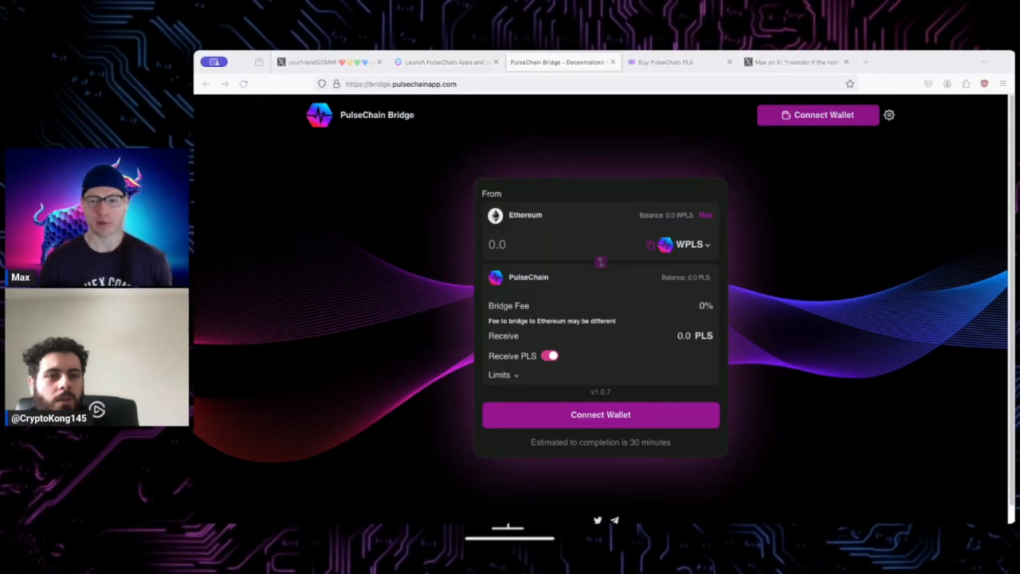
mouse_move(356, 272)
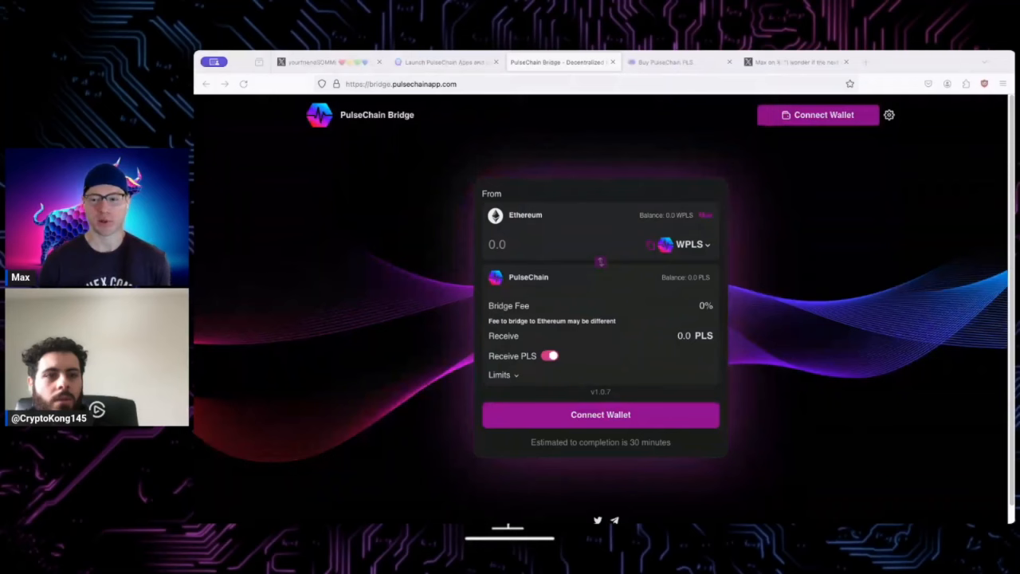
mouse_move(906, 396)
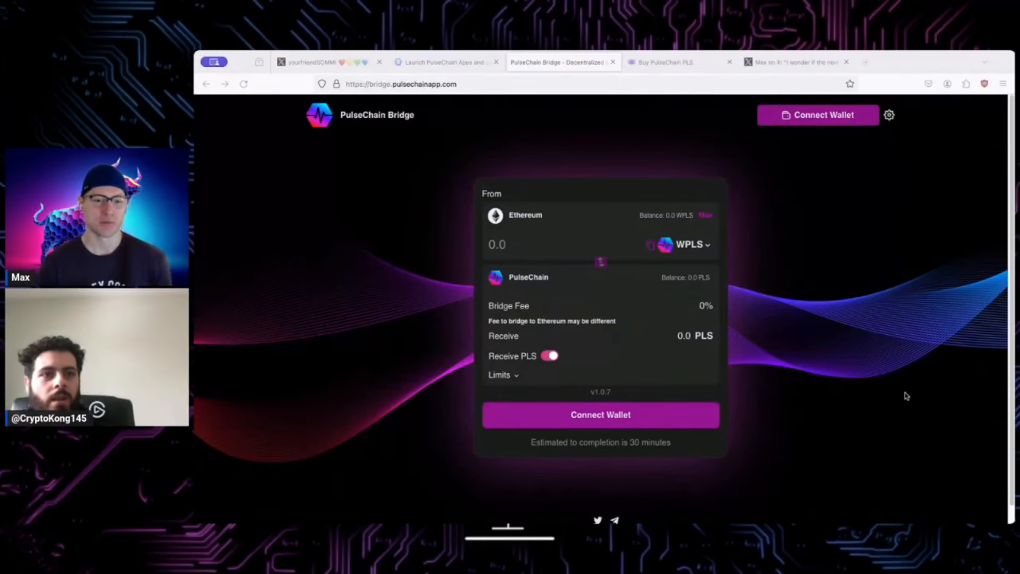
mouse_move(434, 203)
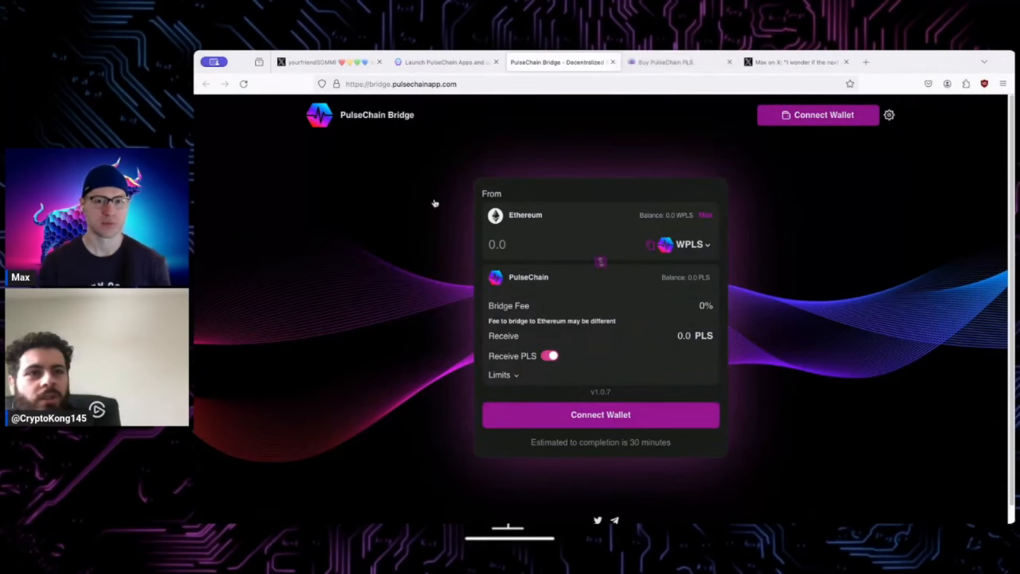
click(795, 62)
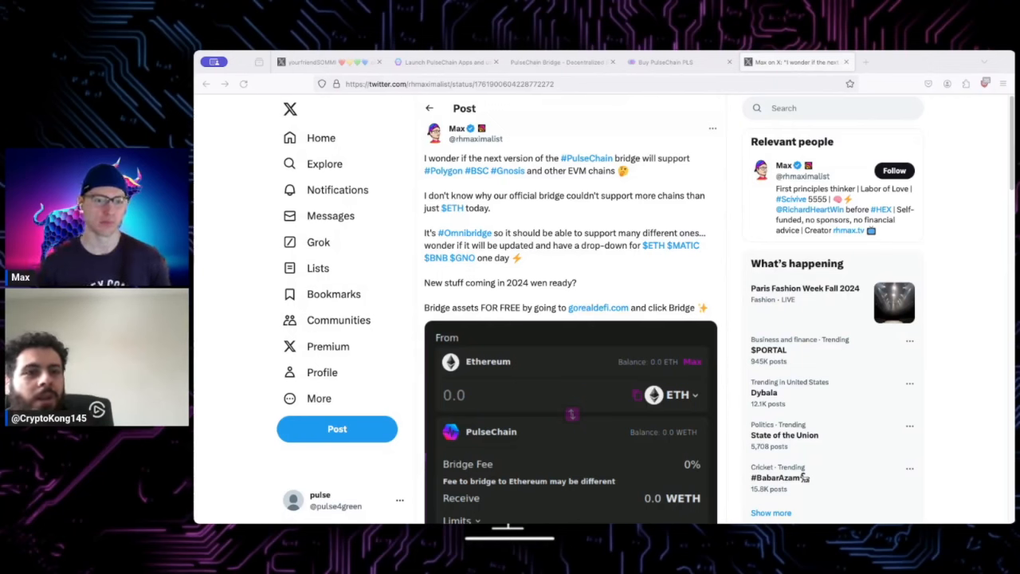
mouse_move(263, 289)
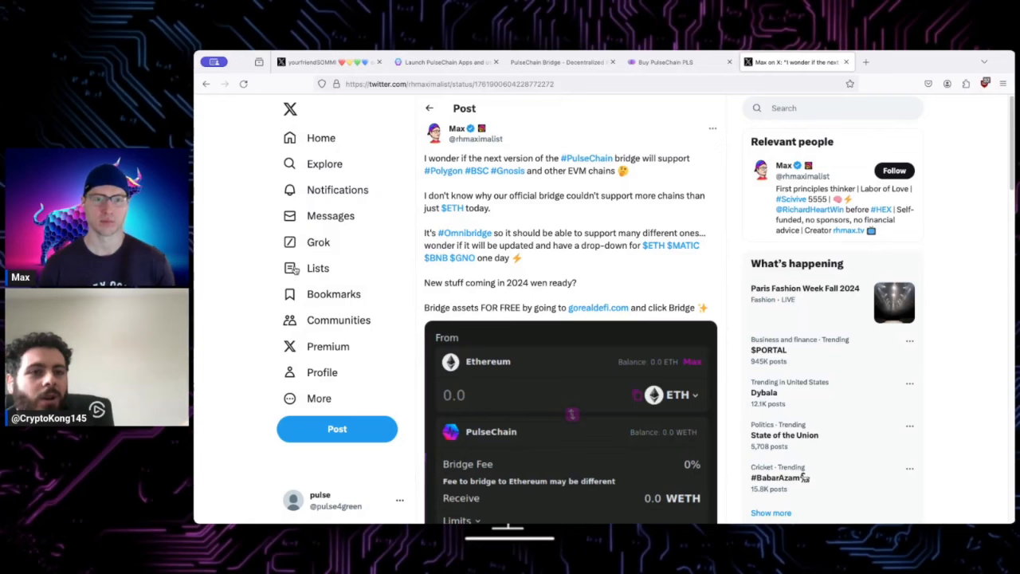
- Switch to the goRealDeFi launcher tab listing HEX, Bridge, Launchpad, Explorer and Exchange
click(444, 62)
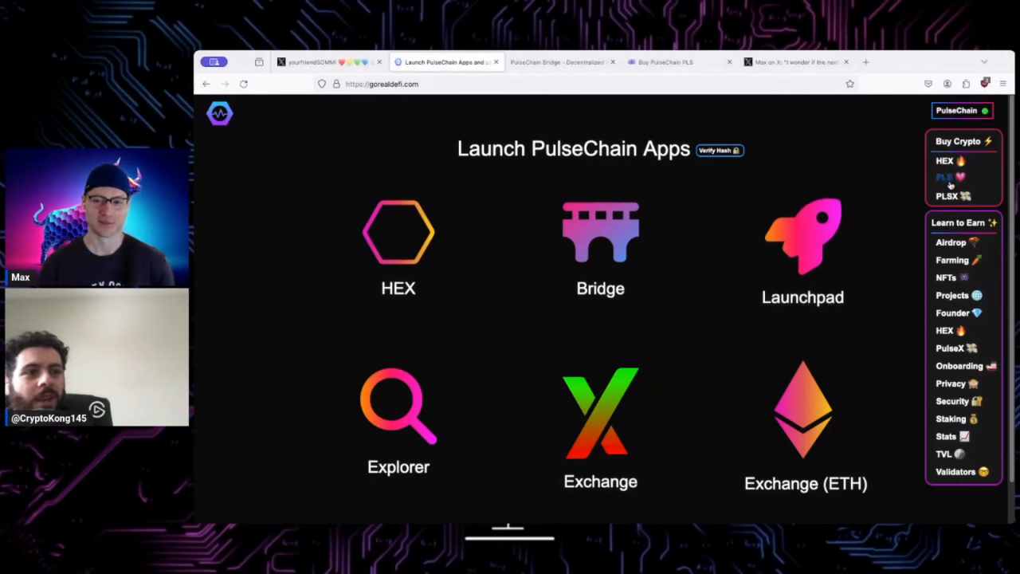
mouse_move(769, 266)
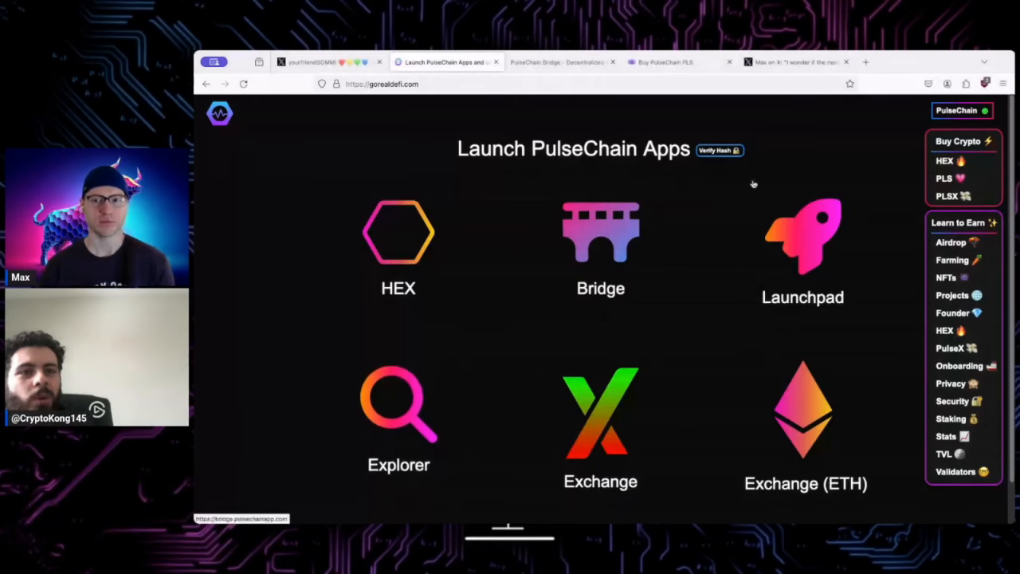
- Return to Max's post asking if the bridge will support Polygon, BSC and Gnosis
click(797, 61)
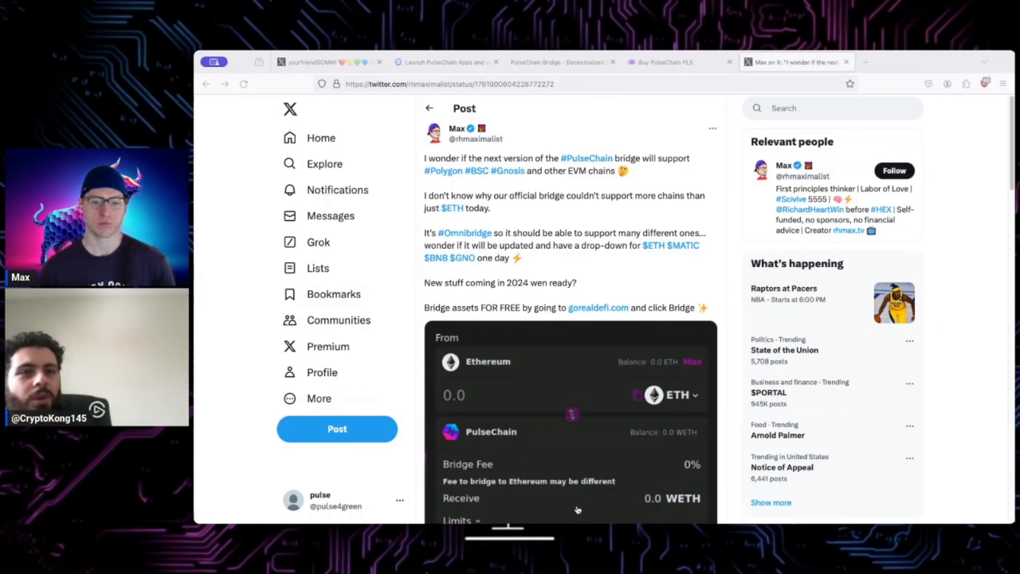
mouse_move(835, 477)
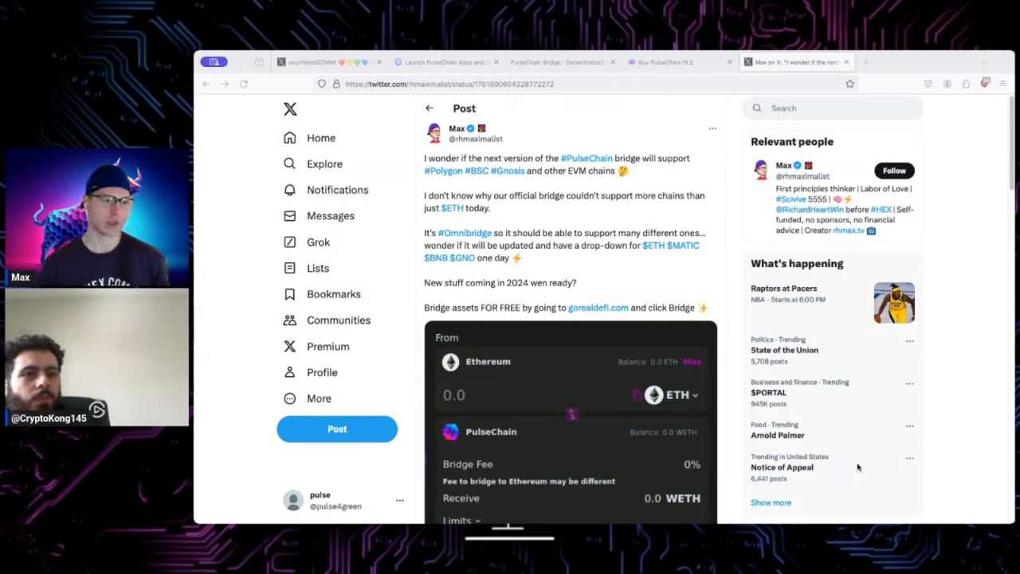
mouse_move(857, 469)
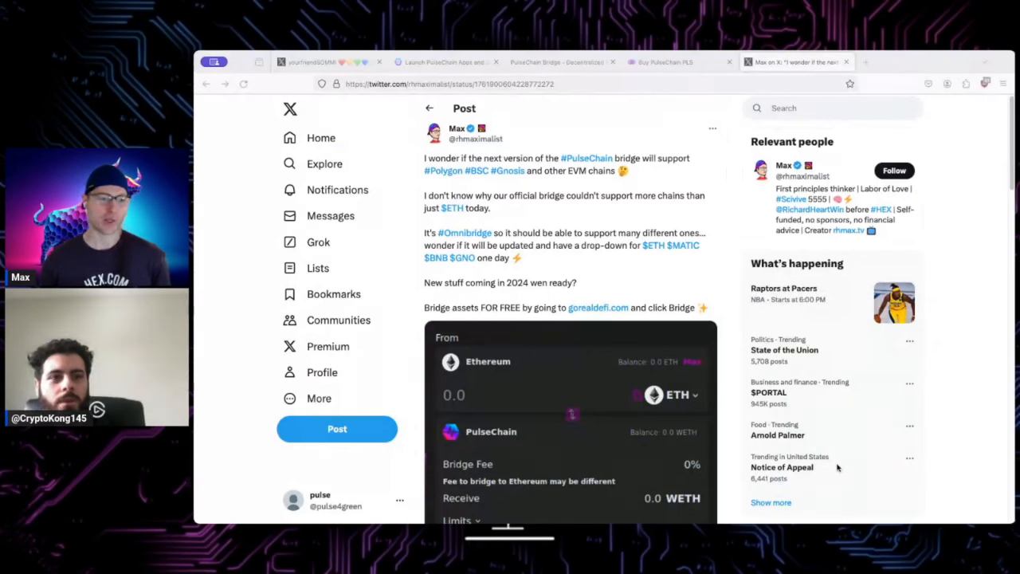
- Open a new tab and enter the DefiLlama address for the PulseChain dashboard
click(963, 61)
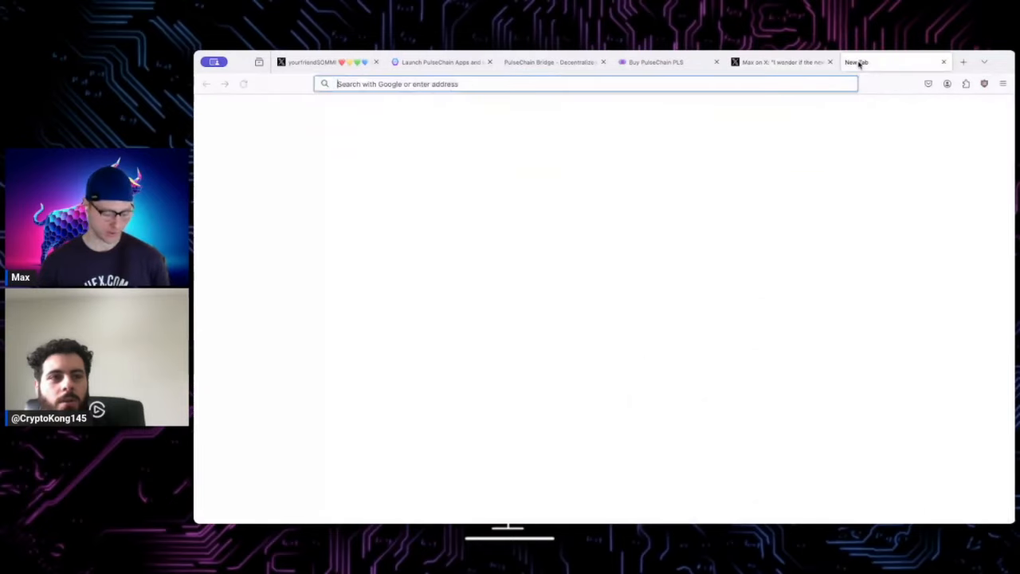
text(define harpoon)
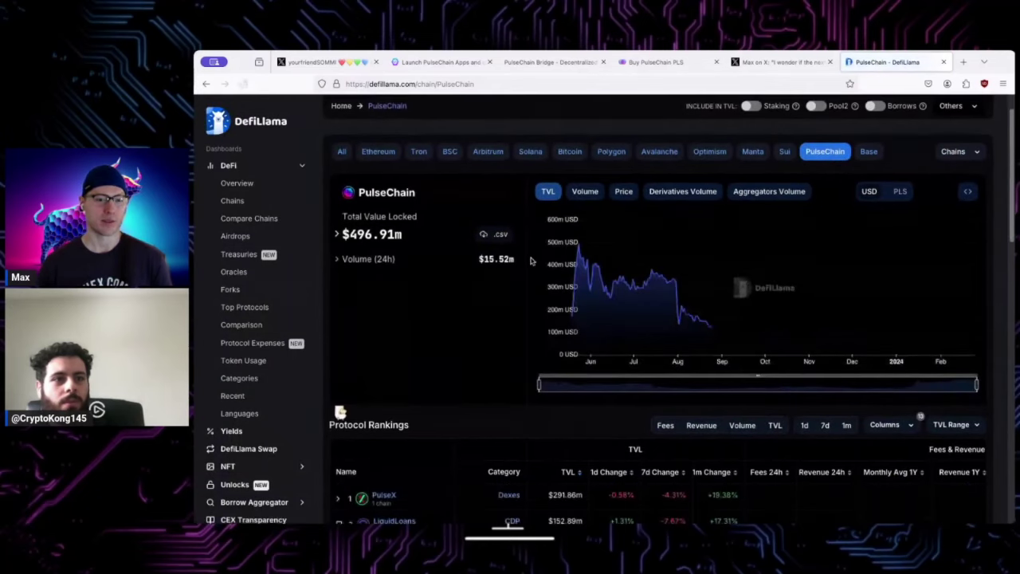
- Scroll to the Protocol Rankings table led by PulseX at $291.86m TVL
scroll(down, 3)
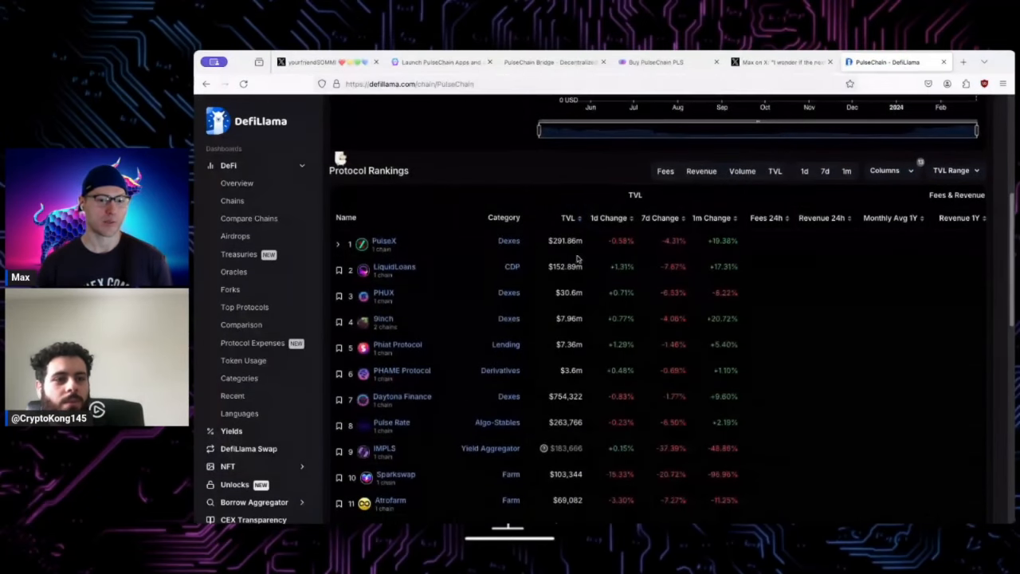
mouse_move(403, 277)
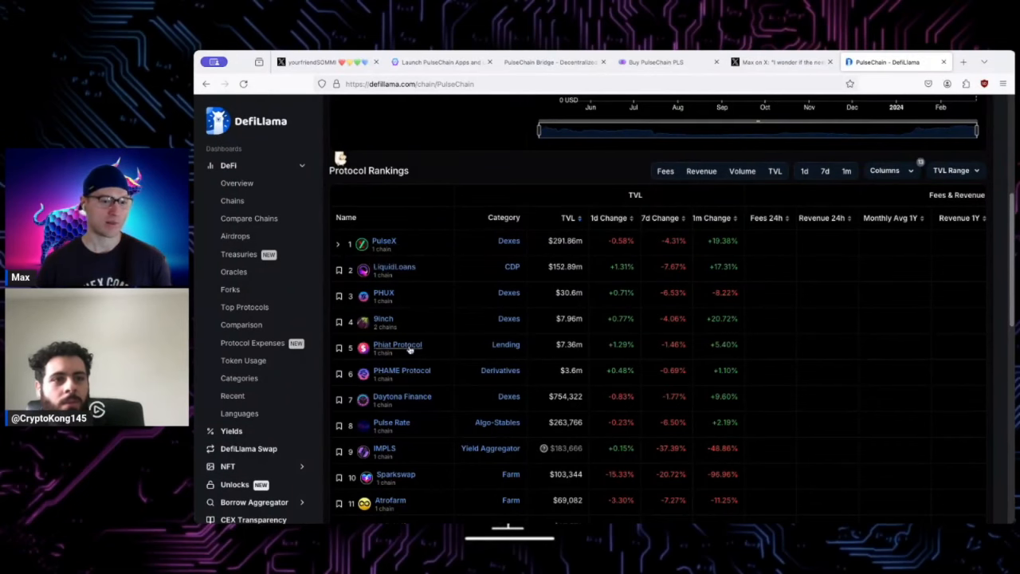
mouse_move(452, 267)
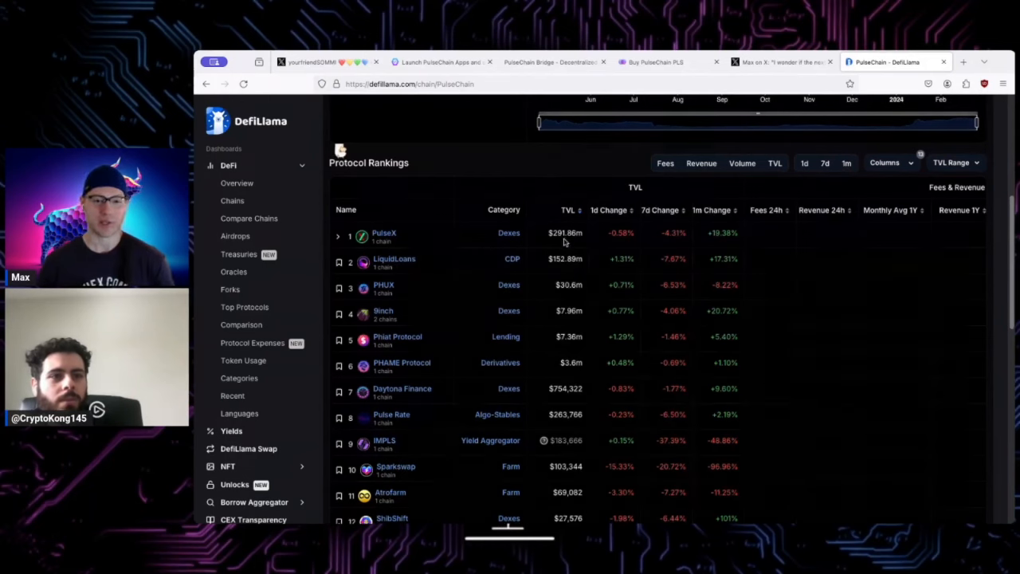
mouse_move(570, 268)
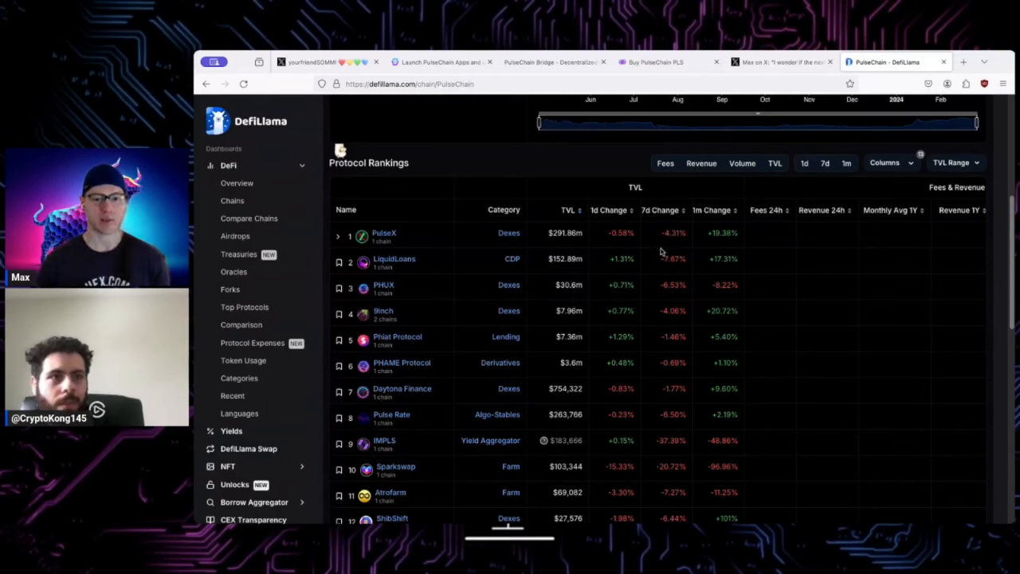
mouse_move(772, 214)
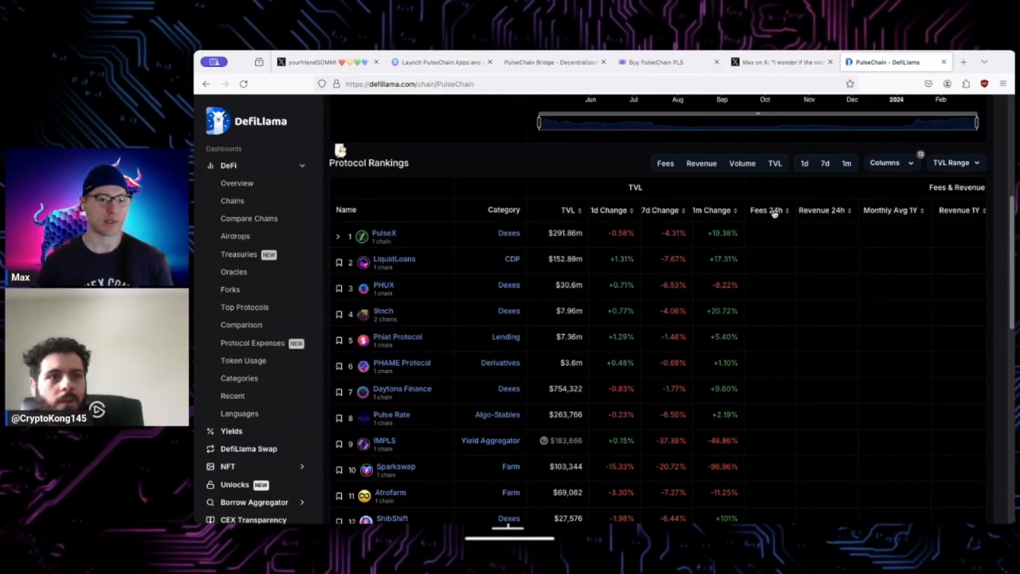